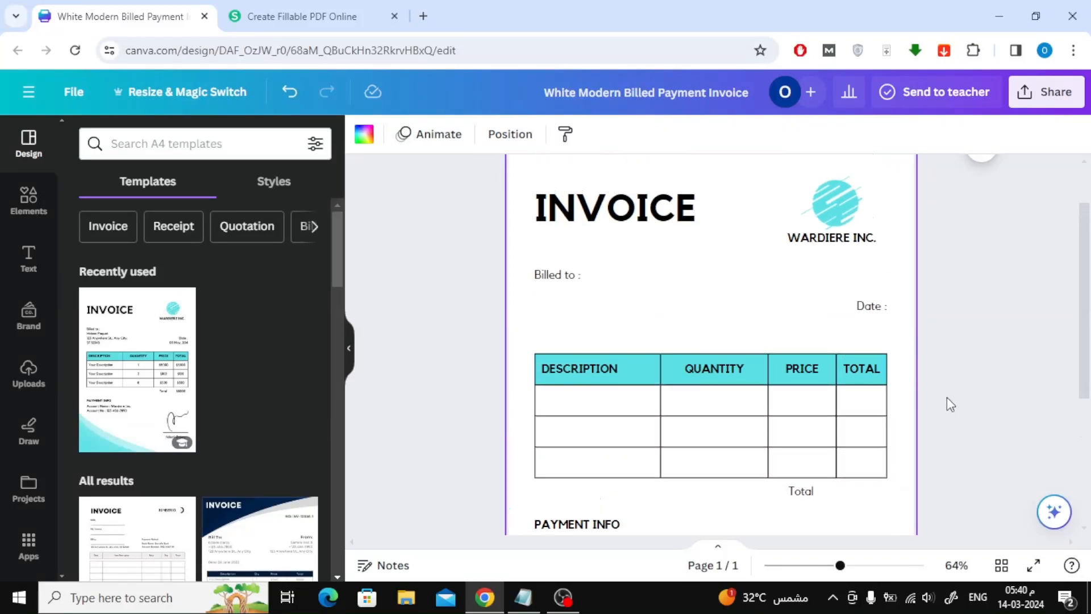
# Set the invoice's collaboration link to 'Anyone with the link' with 'Can edit', and copy it
pyautogui.scroll(3)
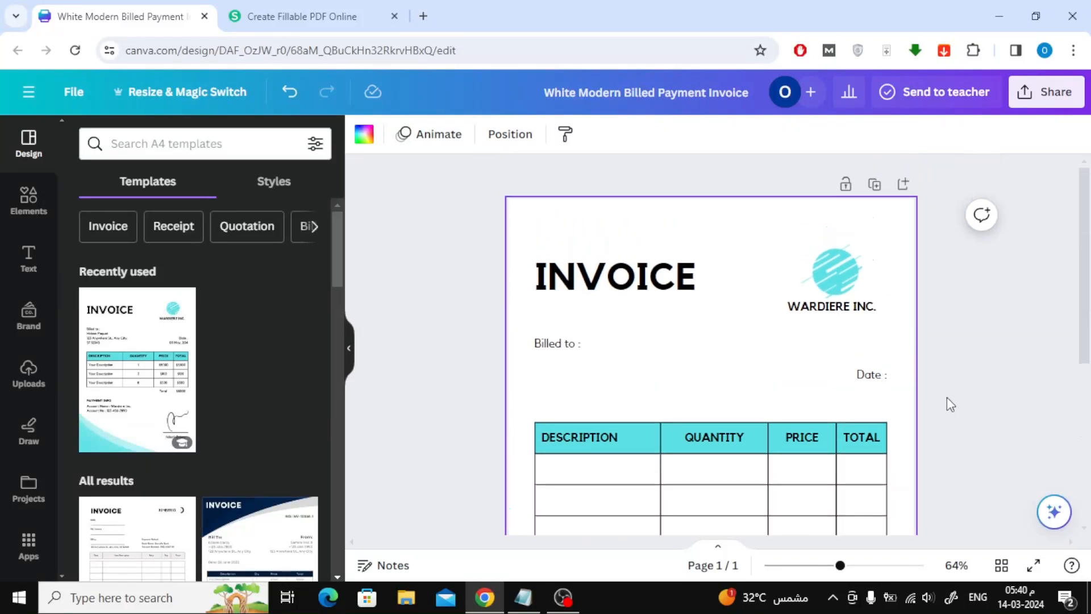
pyautogui.moveTo(966, 321)
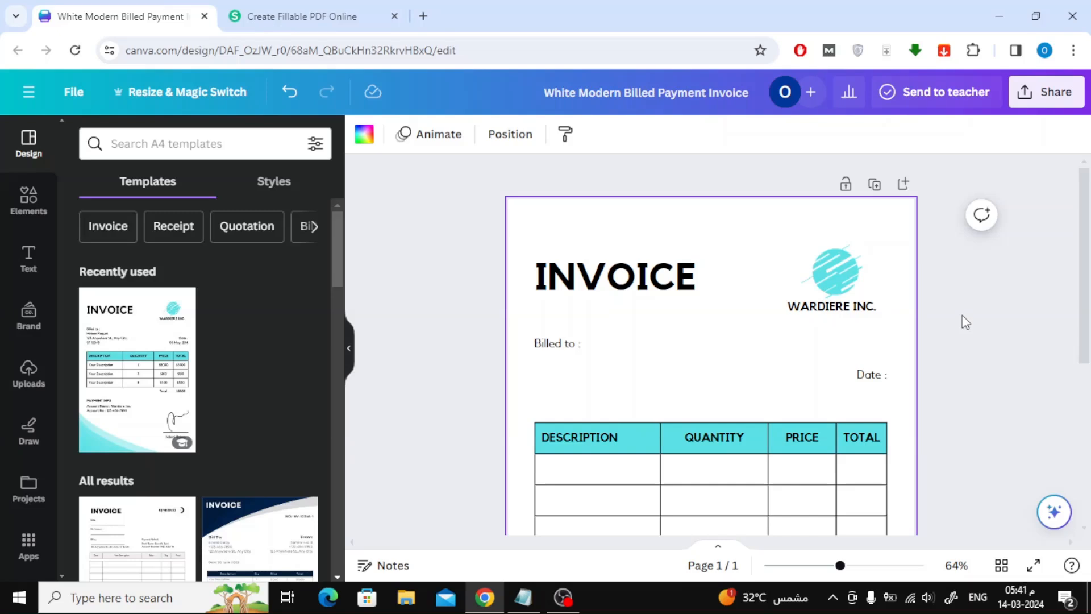
pyautogui.scroll(-3)
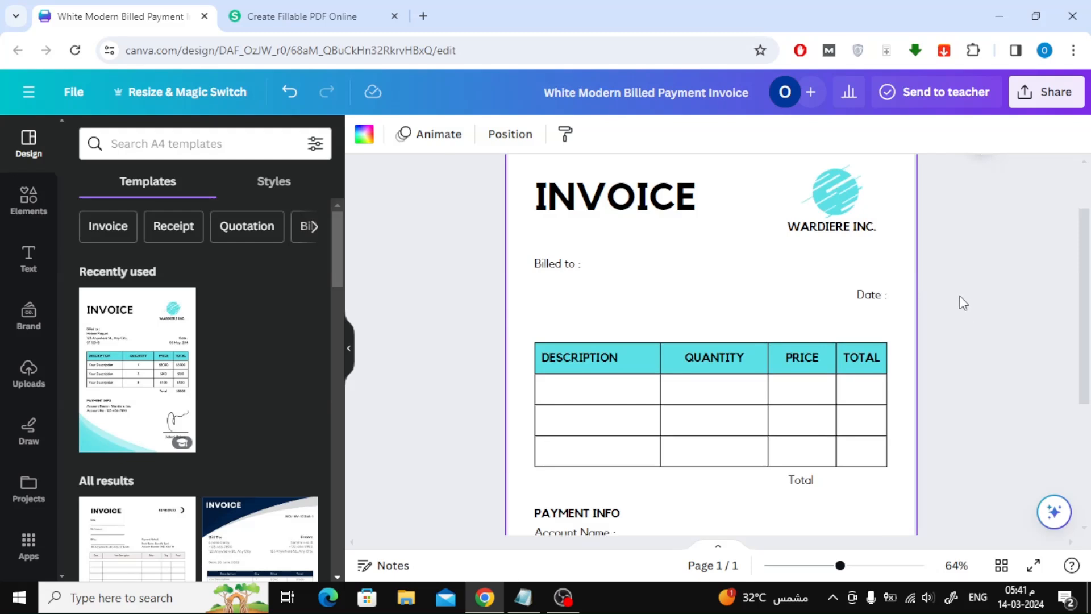
pyautogui.moveTo(1043, 97)
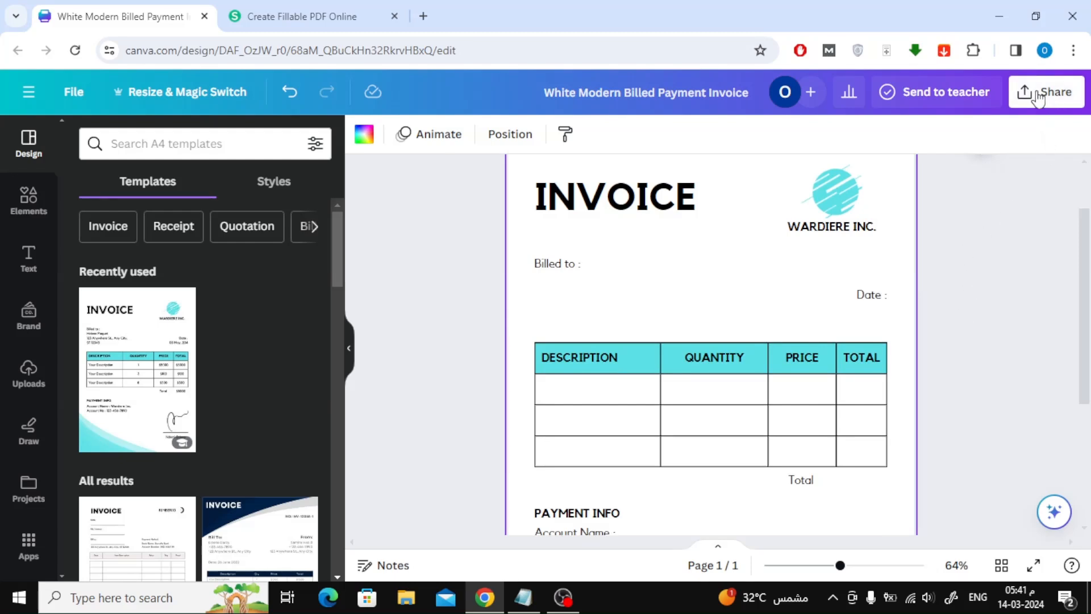
pyautogui.click(1049, 91)
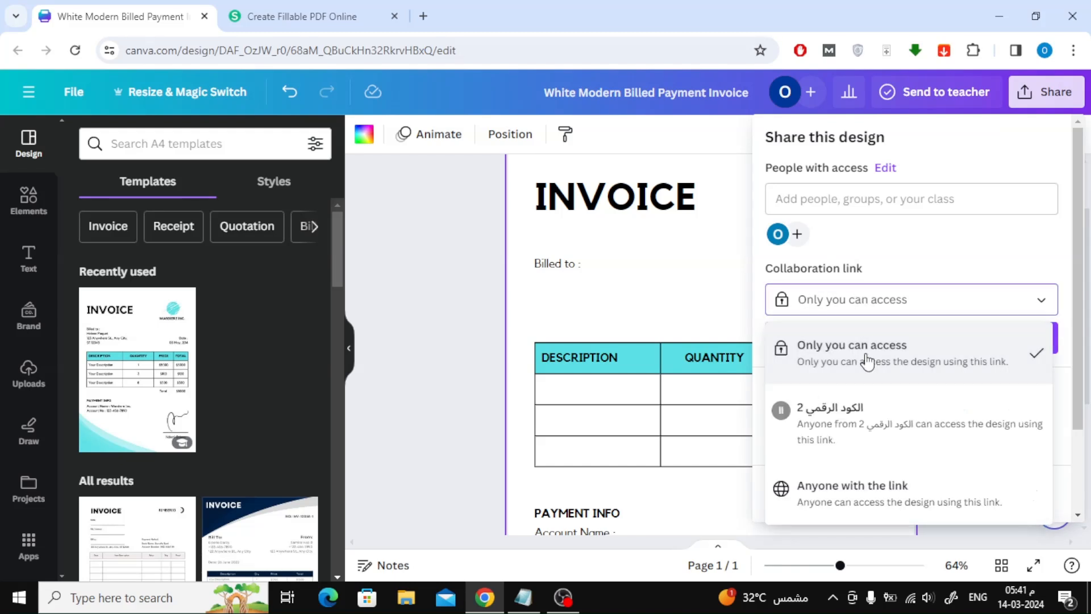
pyautogui.moveTo(853, 508)
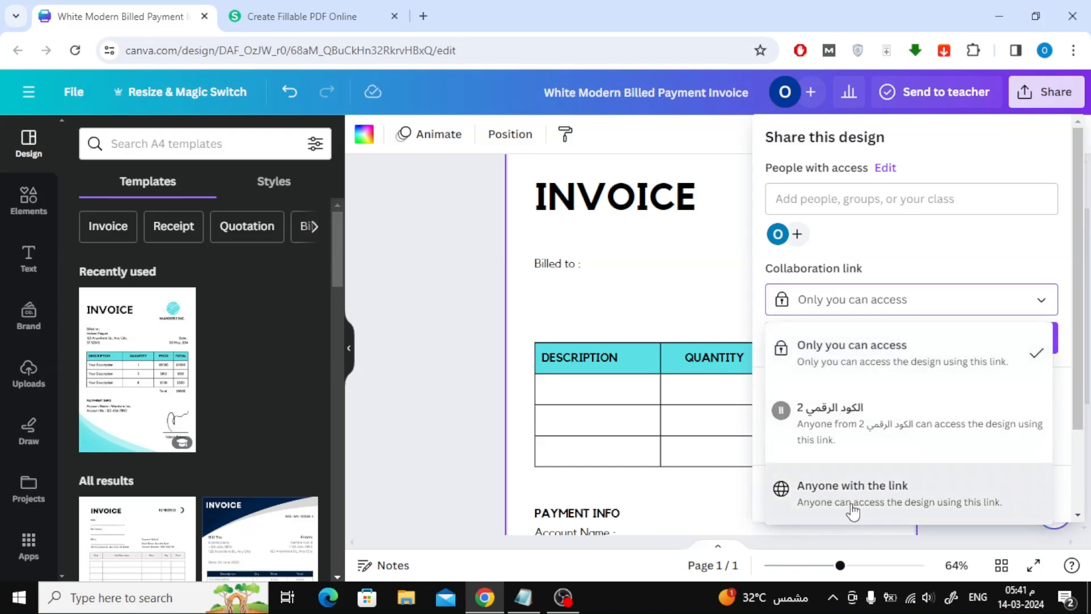
pyautogui.click(851, 492)
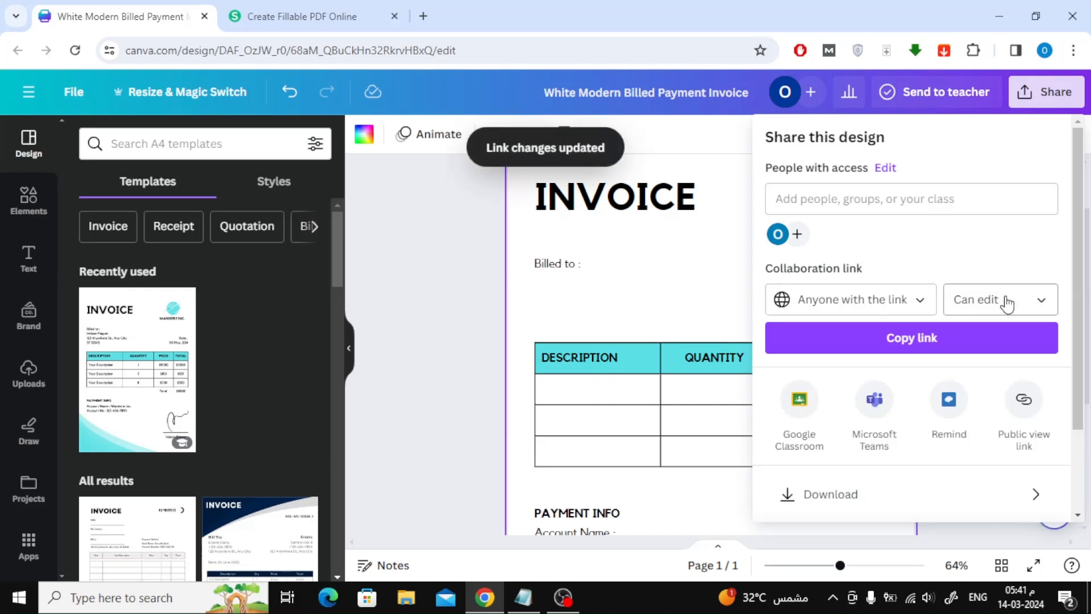
pyautogui.click(995, 299)
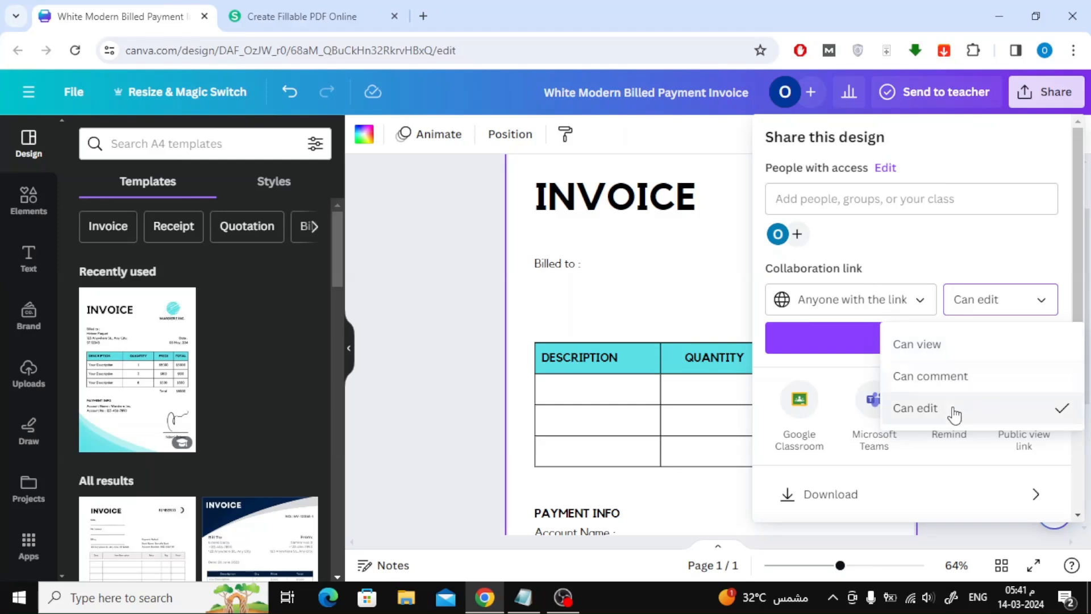
pyautogui.click(915, 407)
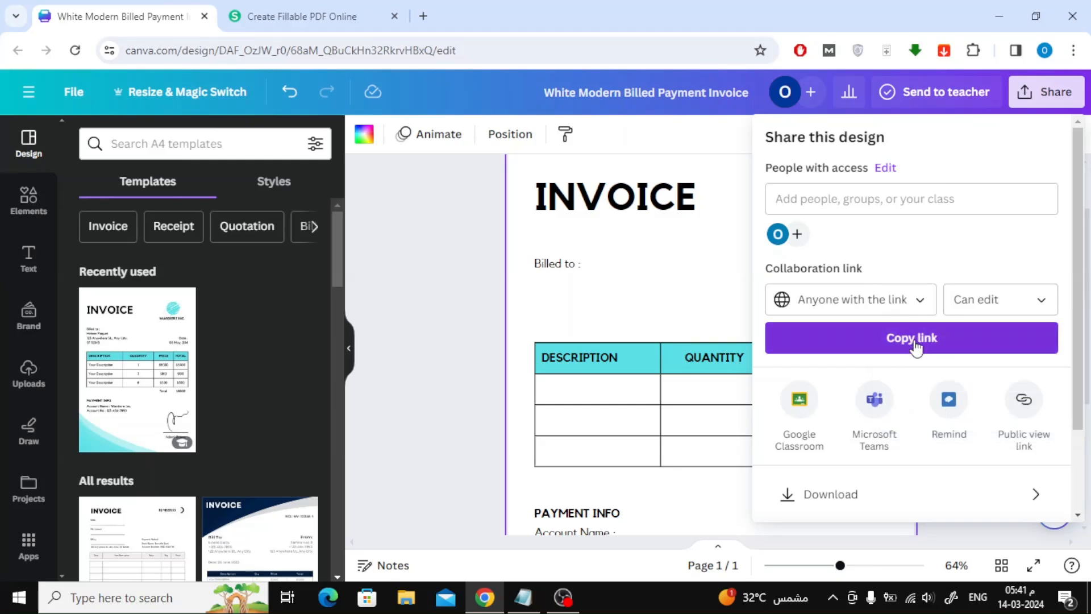
pyautogui.click(910, 338)
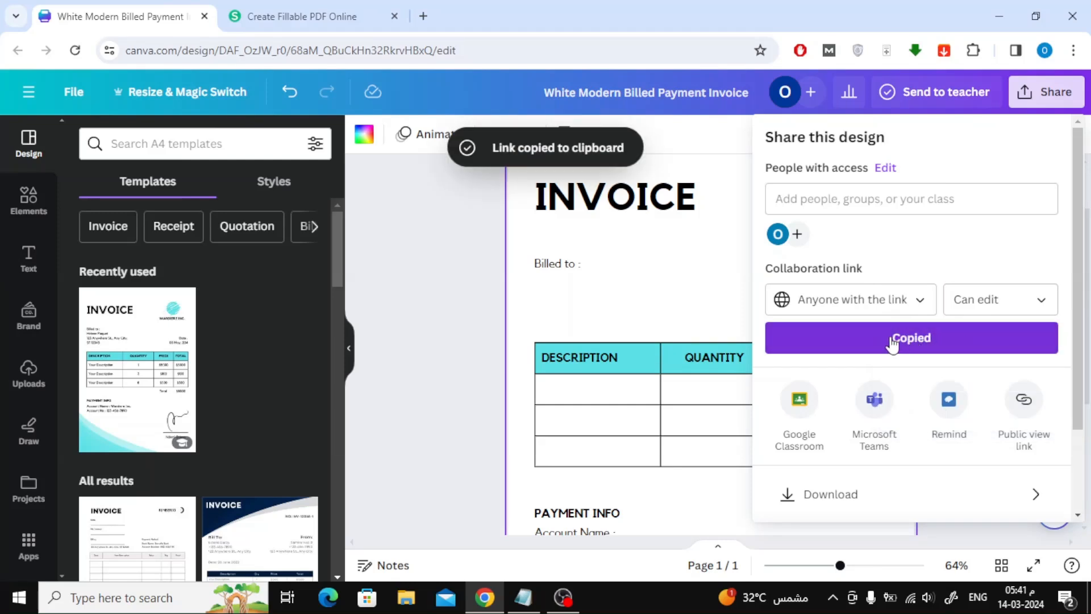
pyautogui.click(1074, 50)
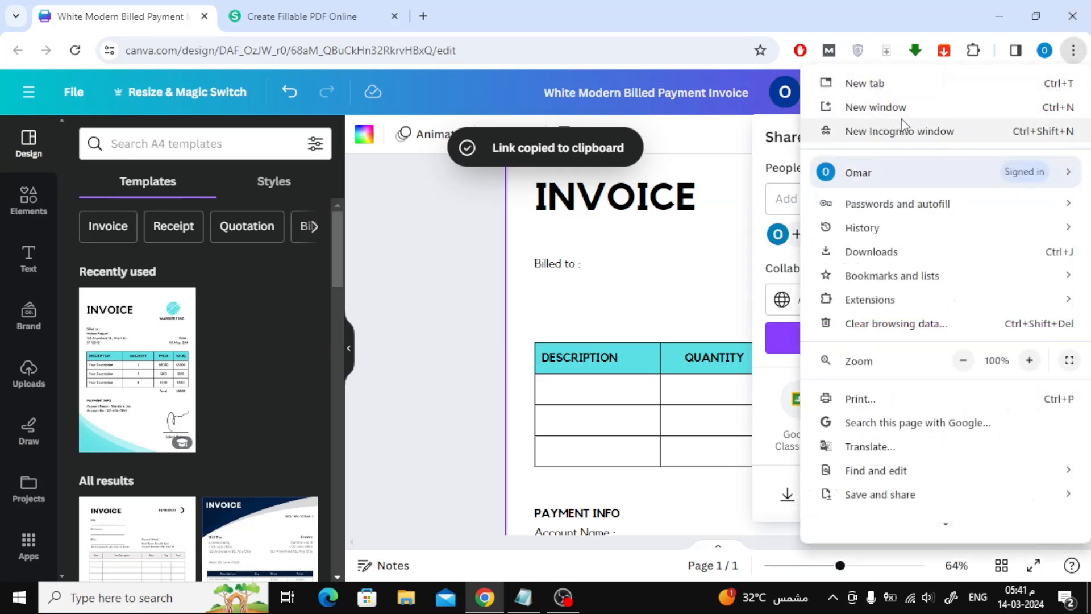
# Open the copied link in a new Incognito window and dismiss the sign-up prompt
pyautogui.click(898, 131)
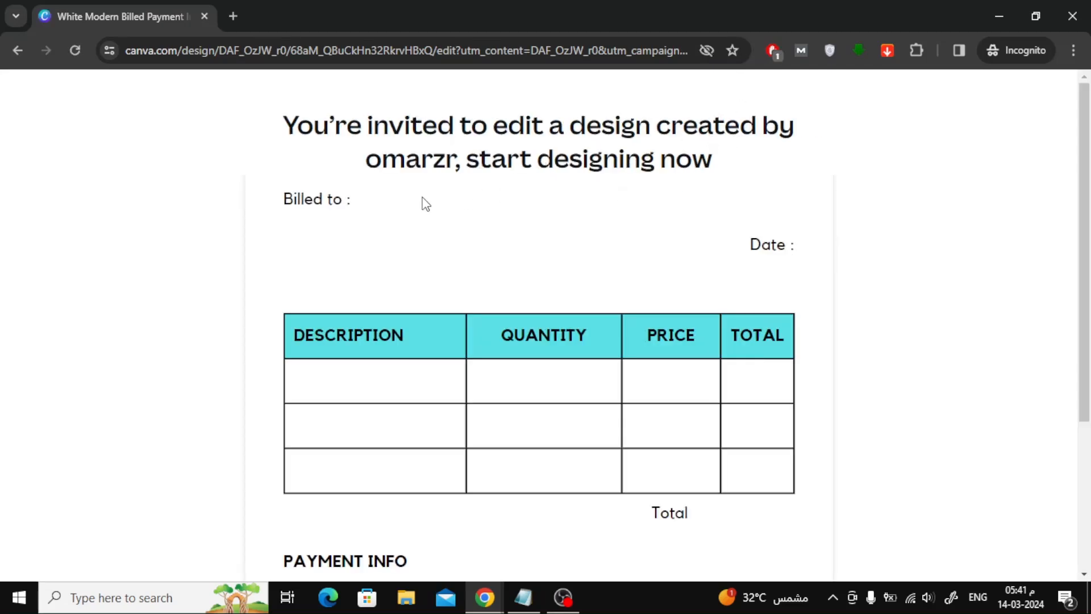
pyautogui.moveTo(607, 277)
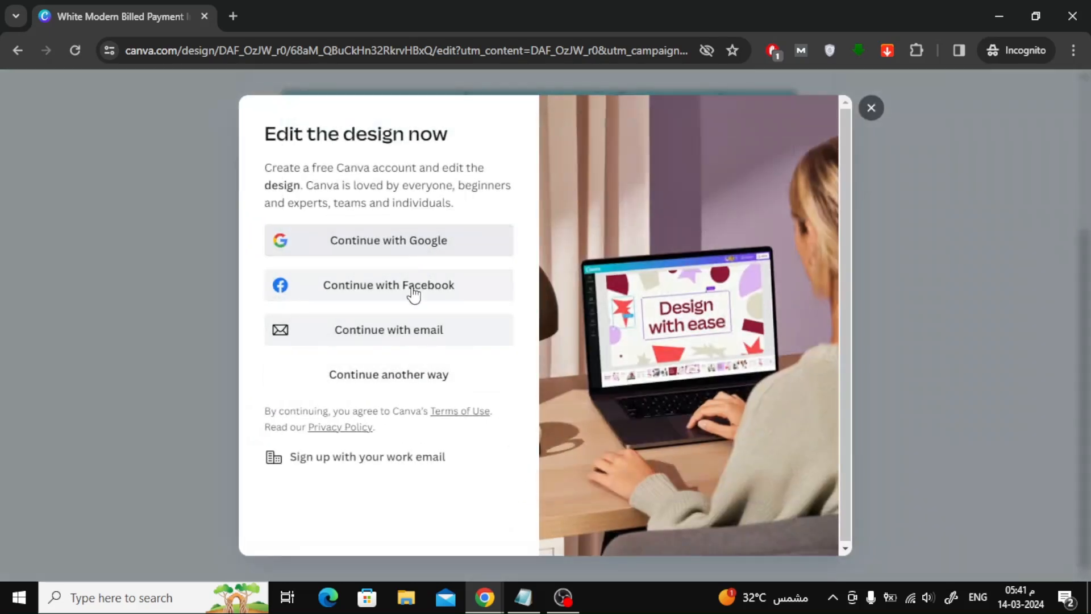
pyautogui.moveTo(870, 108)
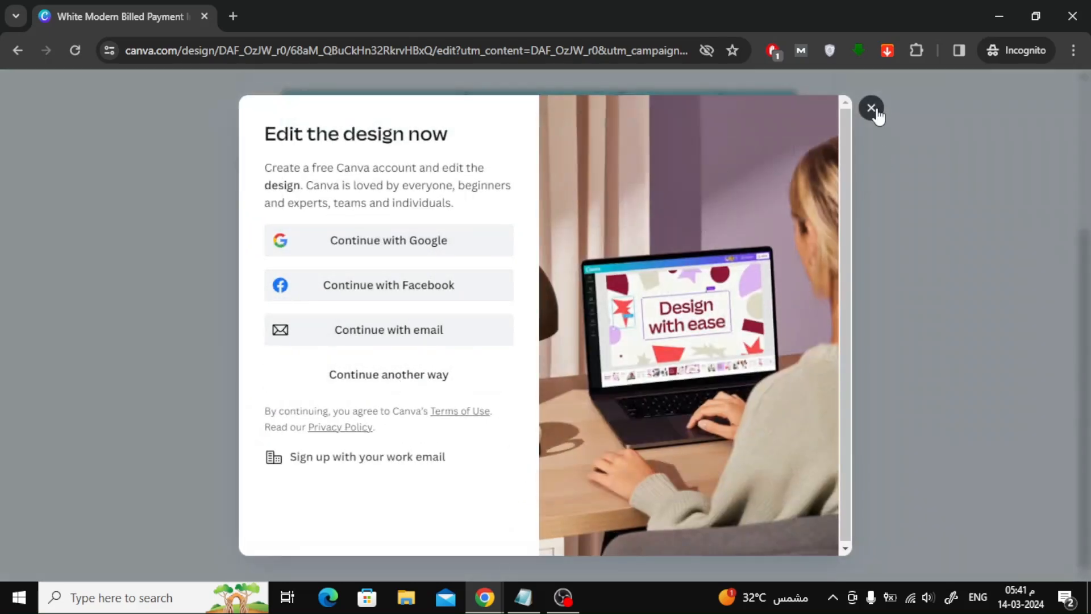
pyautogui.click(871, 109)
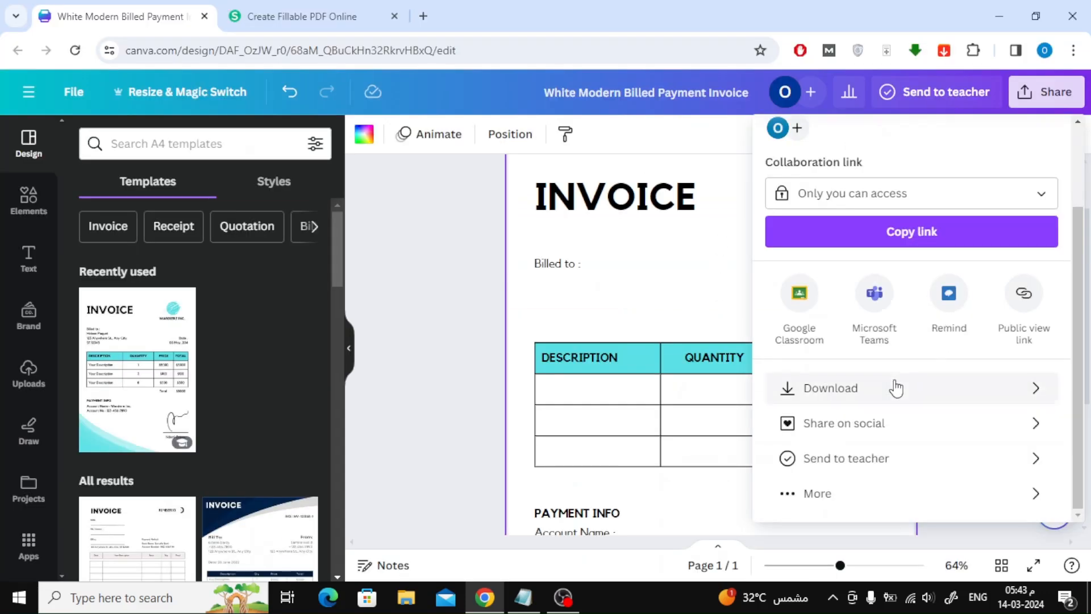
# Download the invoice as a PDF Standard file and confirm it in Chrome's downloads
pyautogui.click(830, 387)
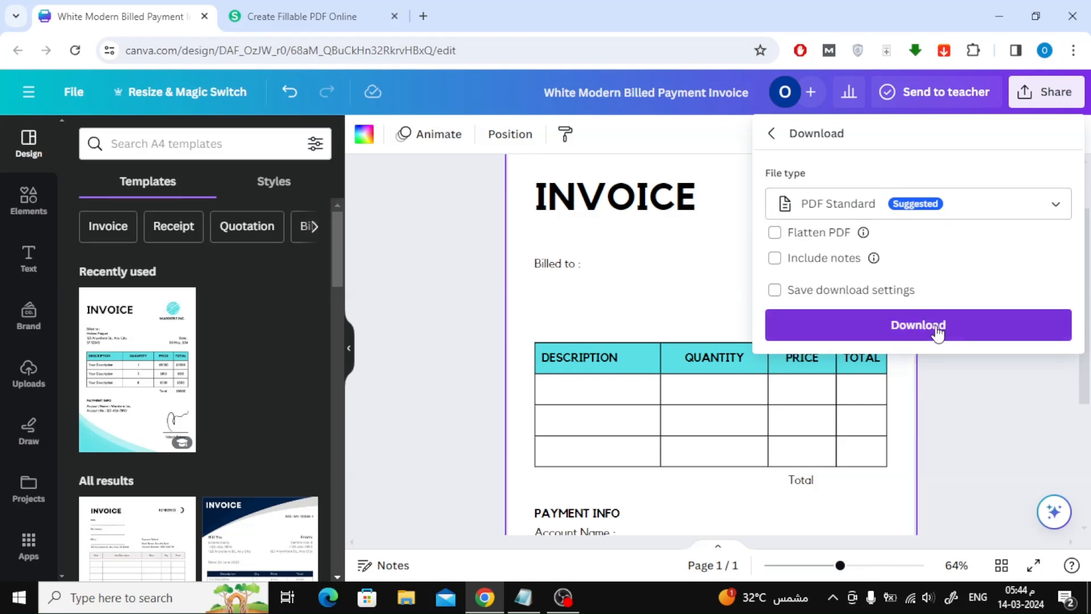
pyautogui.click(917, 325)
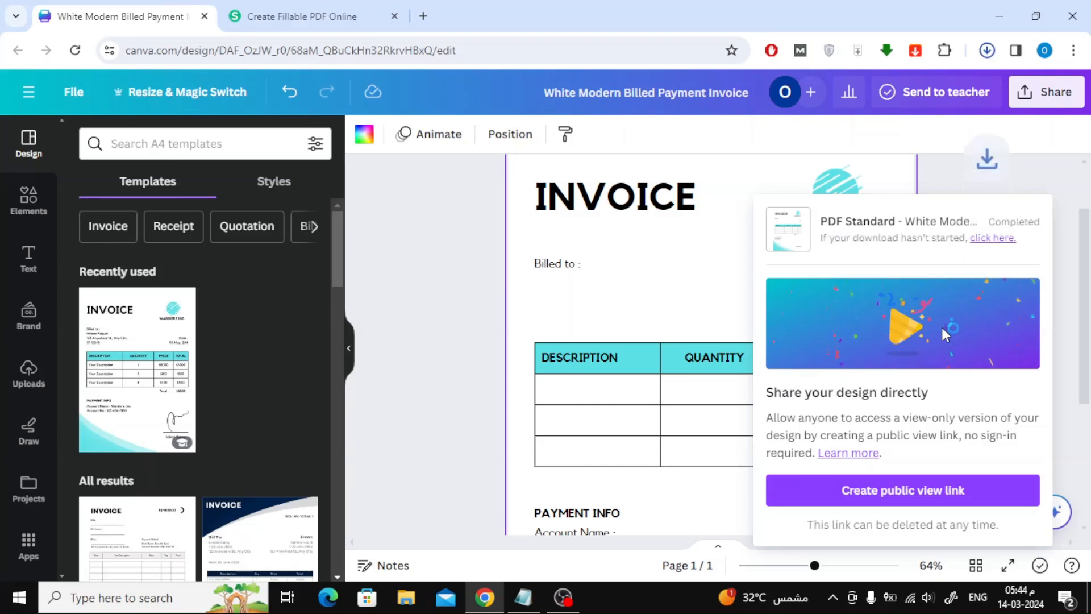
pyautogui.click(987, 50)
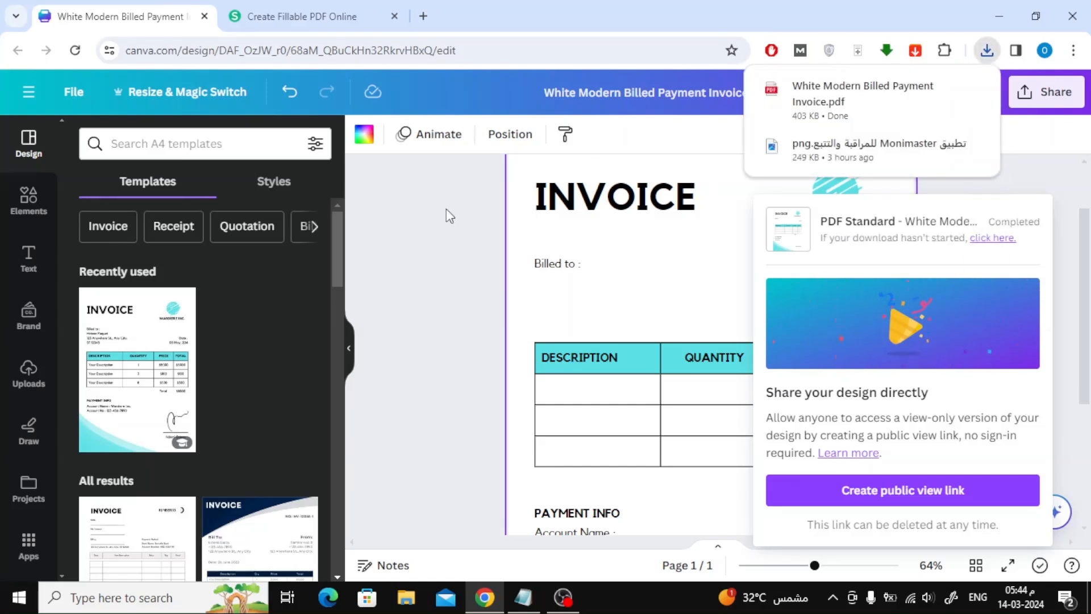
pyautogui.click(313, 16)
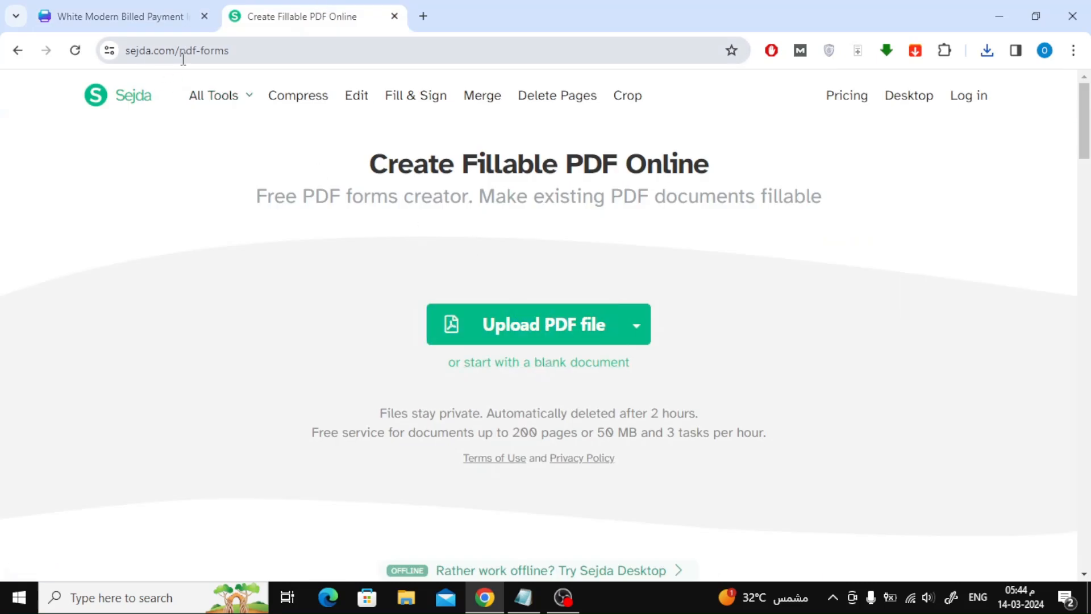
pyautogui.moveTo(545, 234)
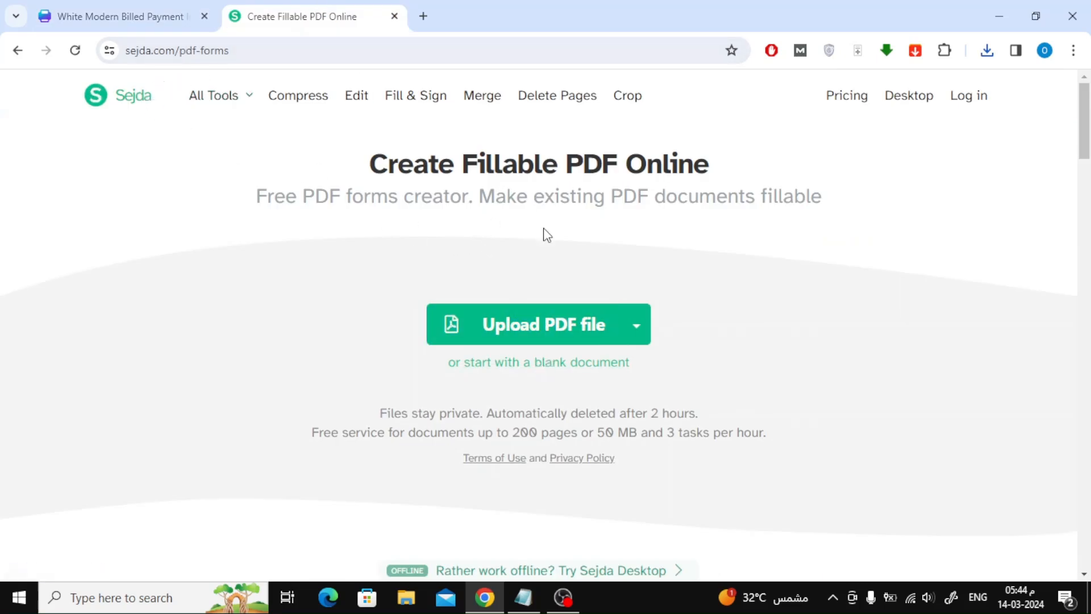
# Upload 'White Modern Billed Payment Invoice' from Downloads to Sejda's PDF form creator
pyautogui.click(536, 324)
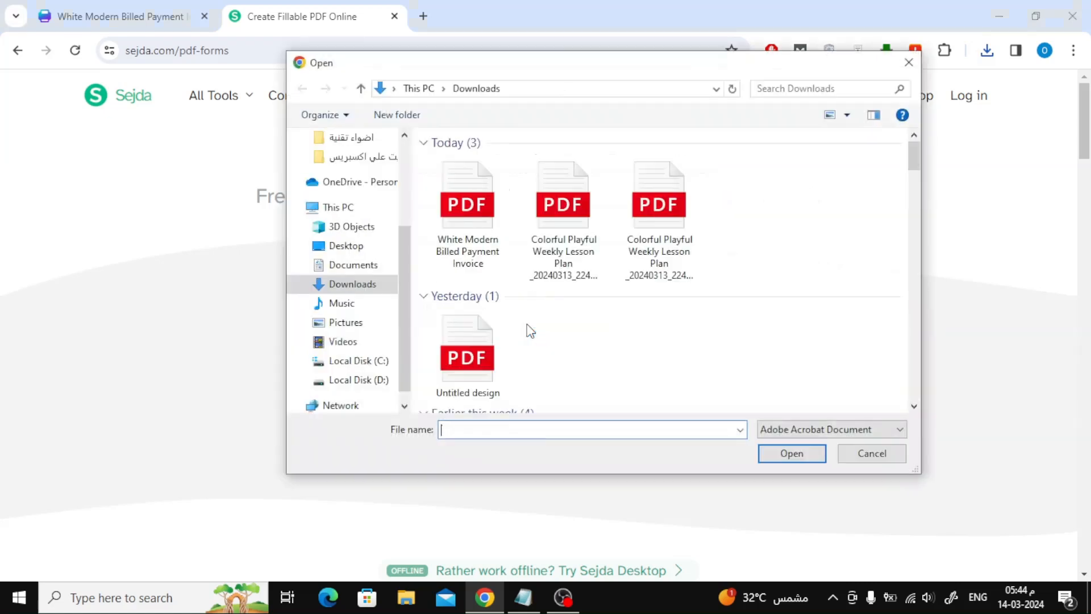
pyautogui.click(467, 199)
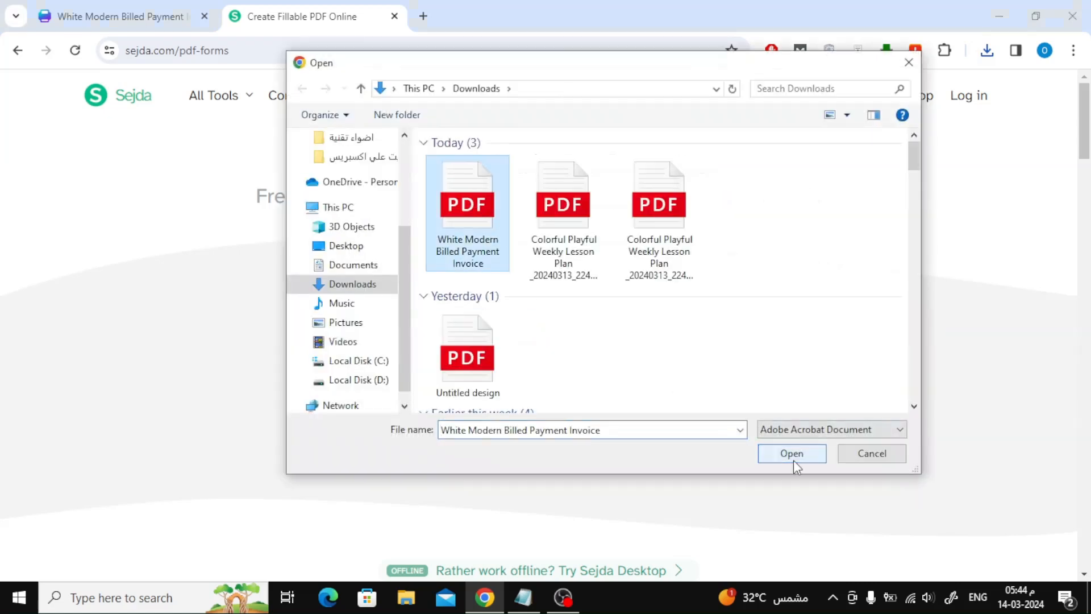
pyautogui.click(791, 453)
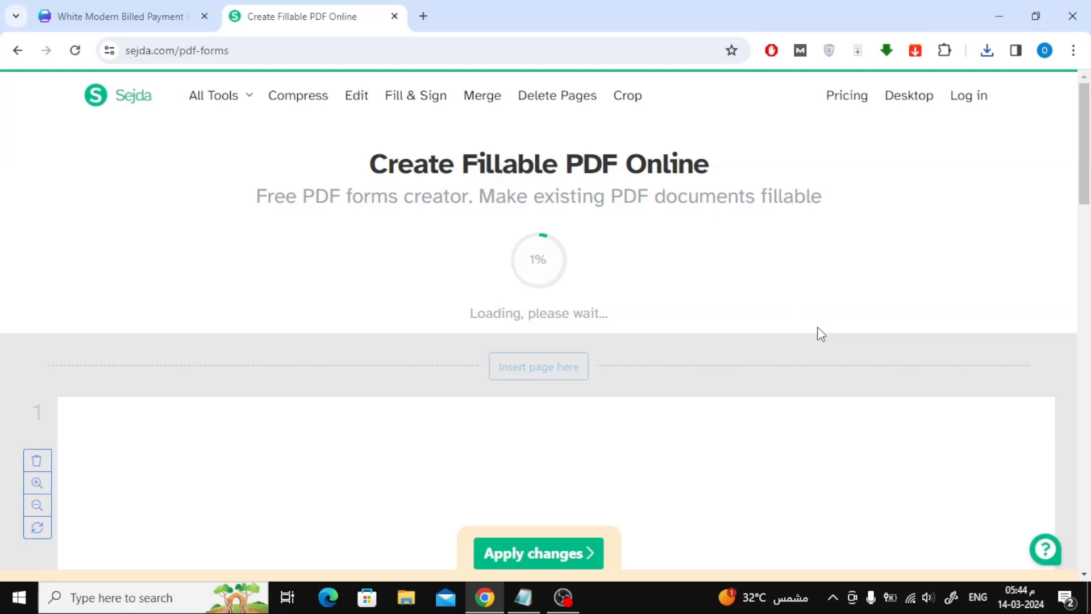
pyautogui.moveTo(799, 233)
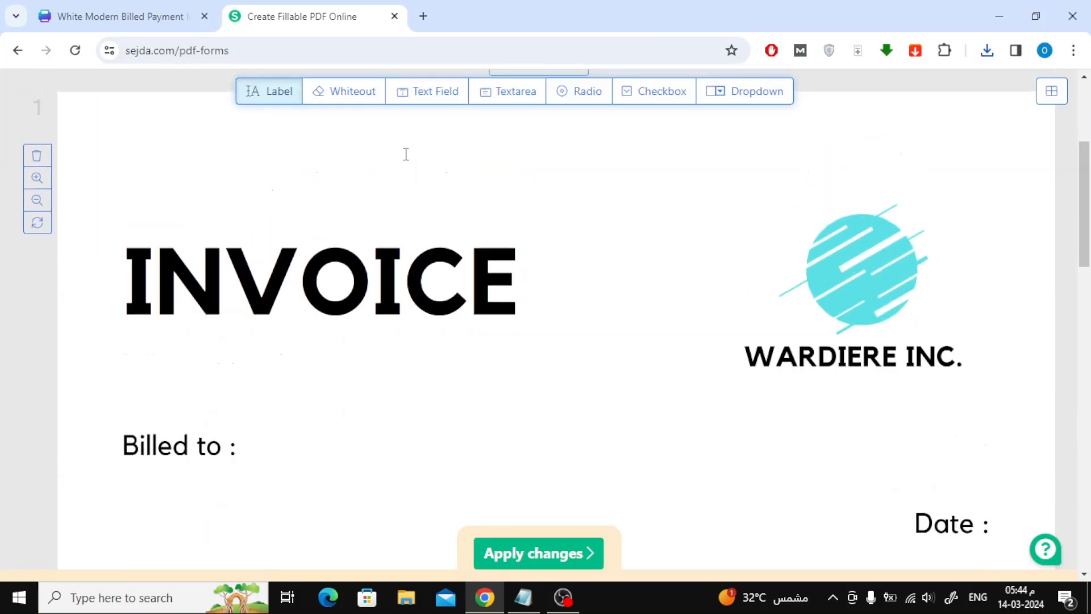
# Place a fillable text field beside 'Billed to' on the invoice
pyautogui.click(427, 91)
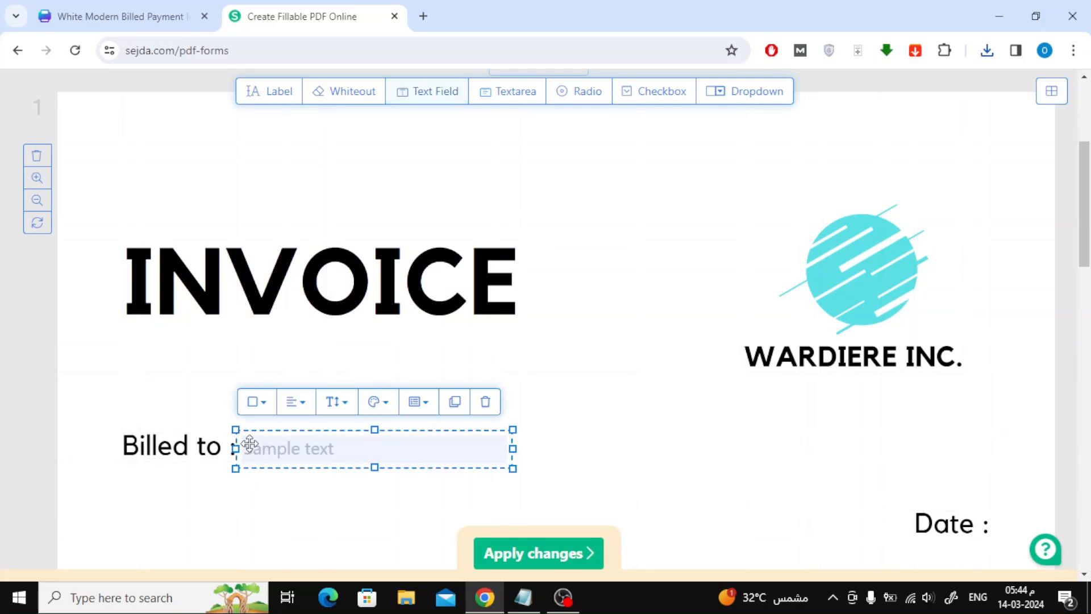
pyautogui.scroll(-3)
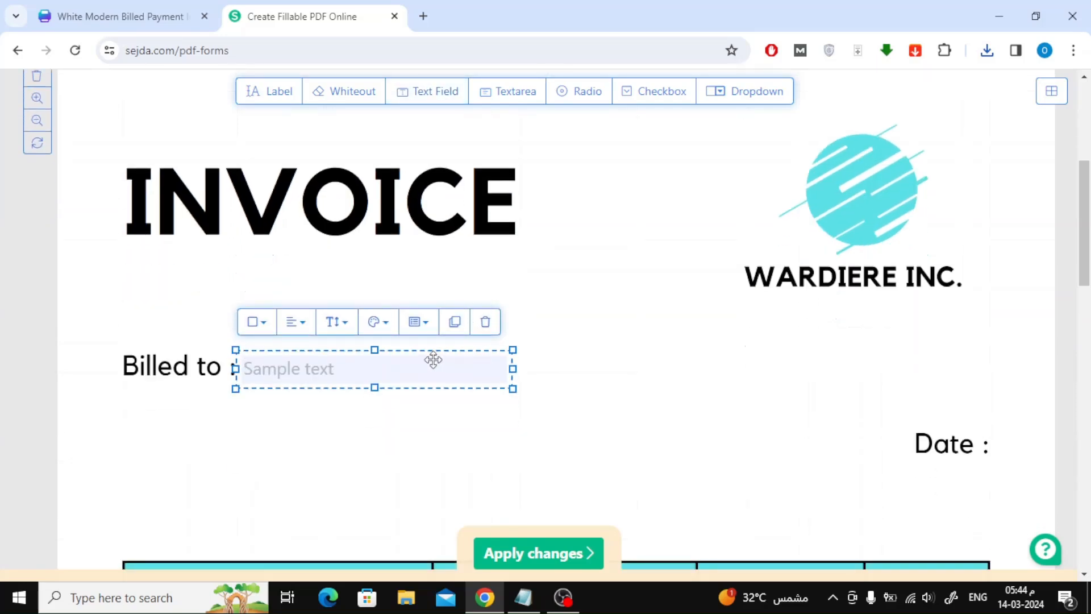
pyautogui.scroll(-3)
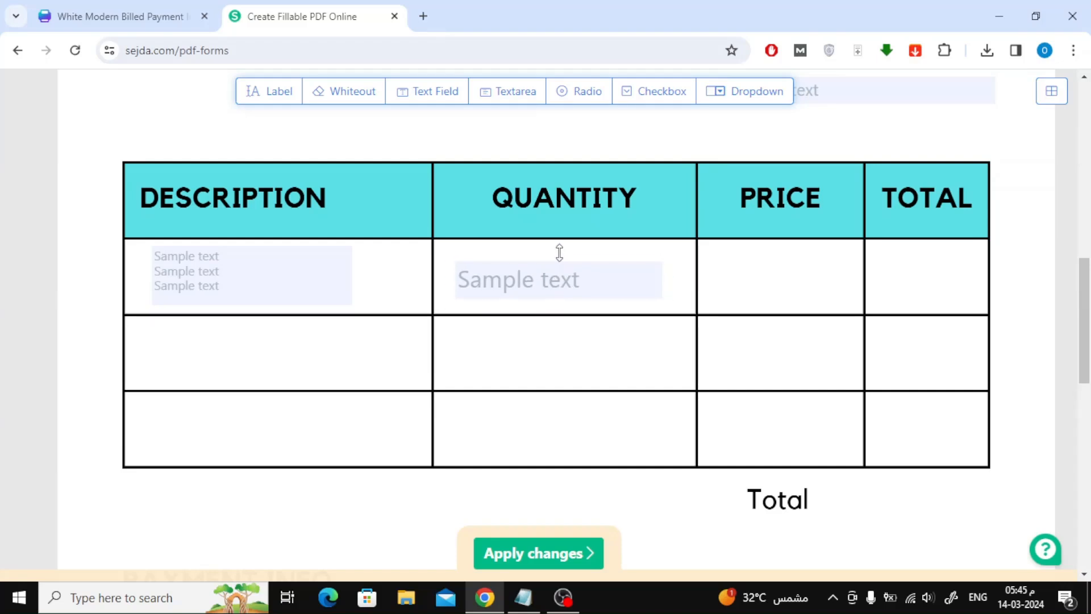
# Add a Quantity column text field and center-align the quantity entries
pyautogui.click(557, 279)
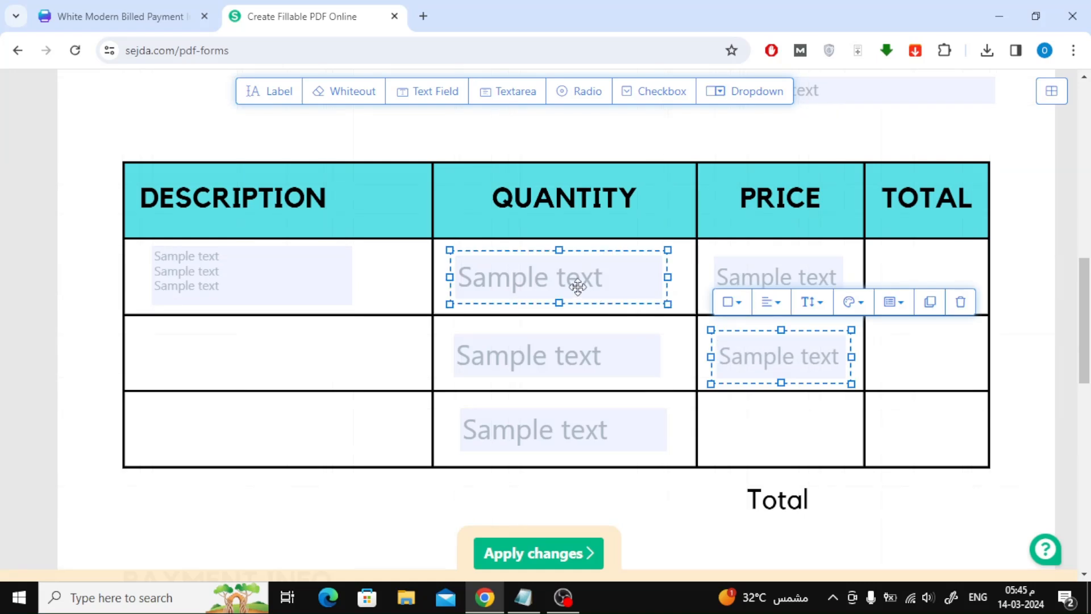
pyautogui.write('544')
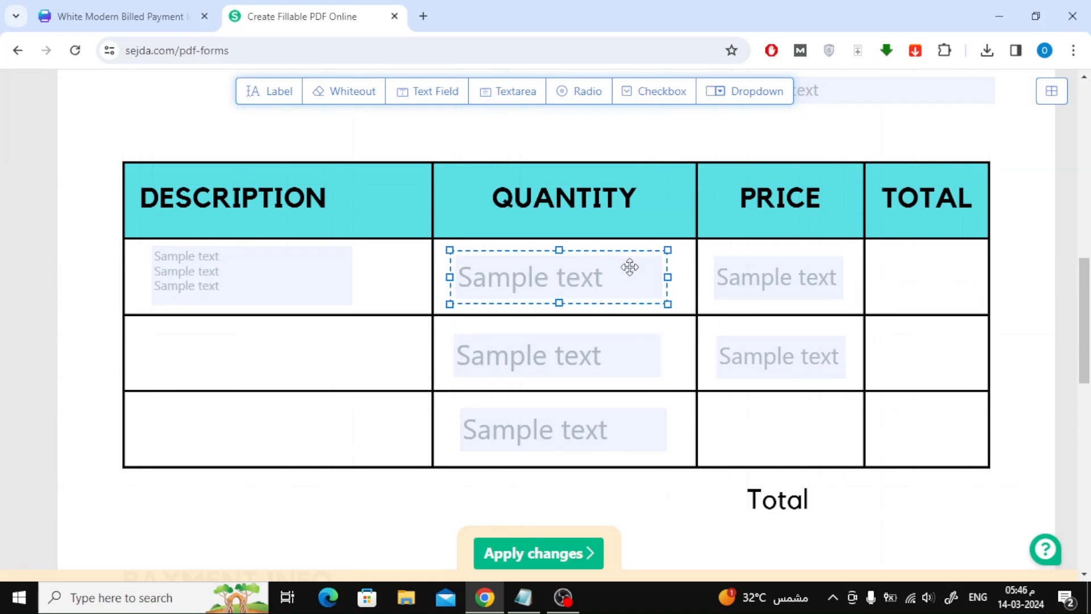
pyautogui.click(556, 355)
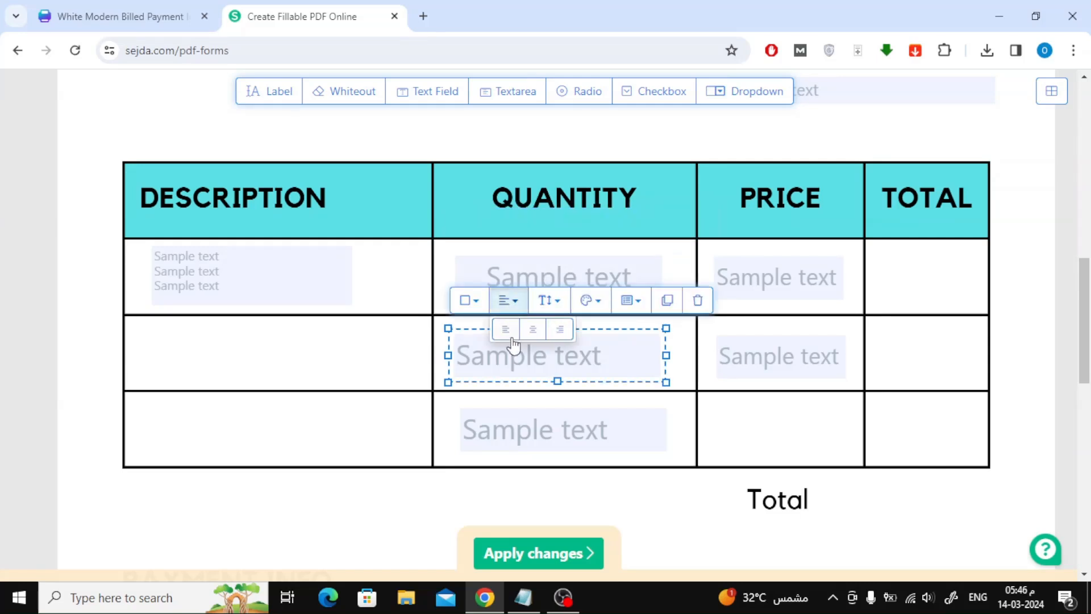
pyautogui.click(778, 276)
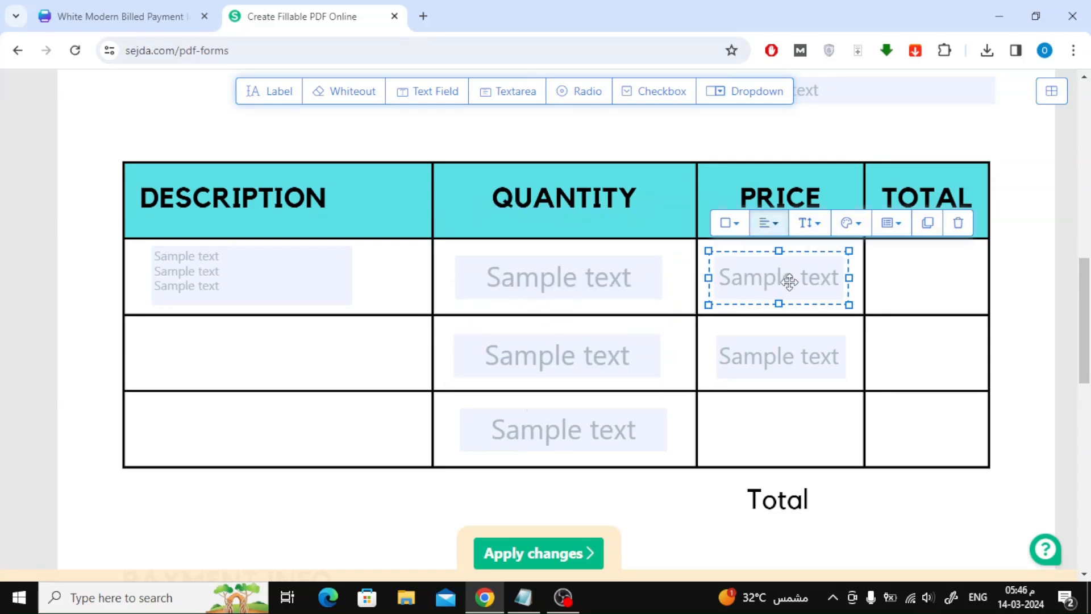
pyautogui.scroll(-3)
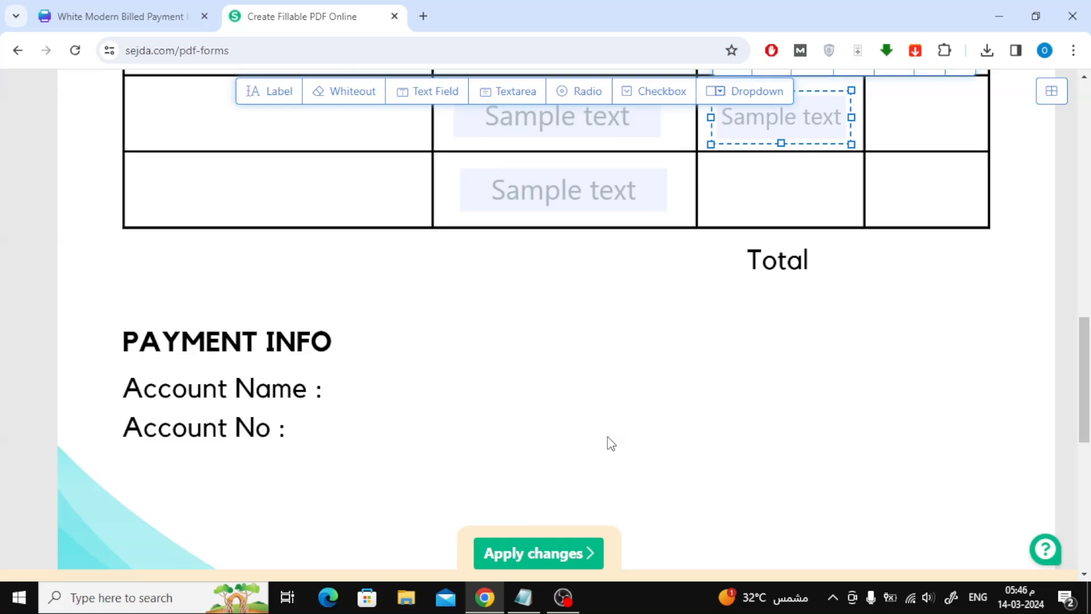
# Apply the form field changes, download the fillable invoice PDF, and open it
pyautogui.click(537, 553)
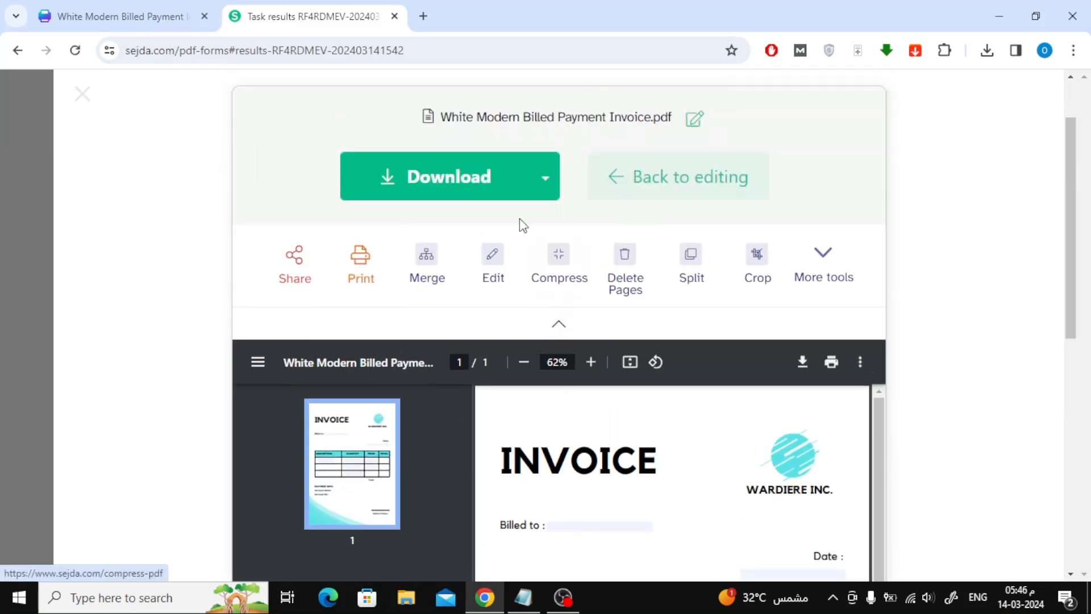
pyautogui.click(986, 50)
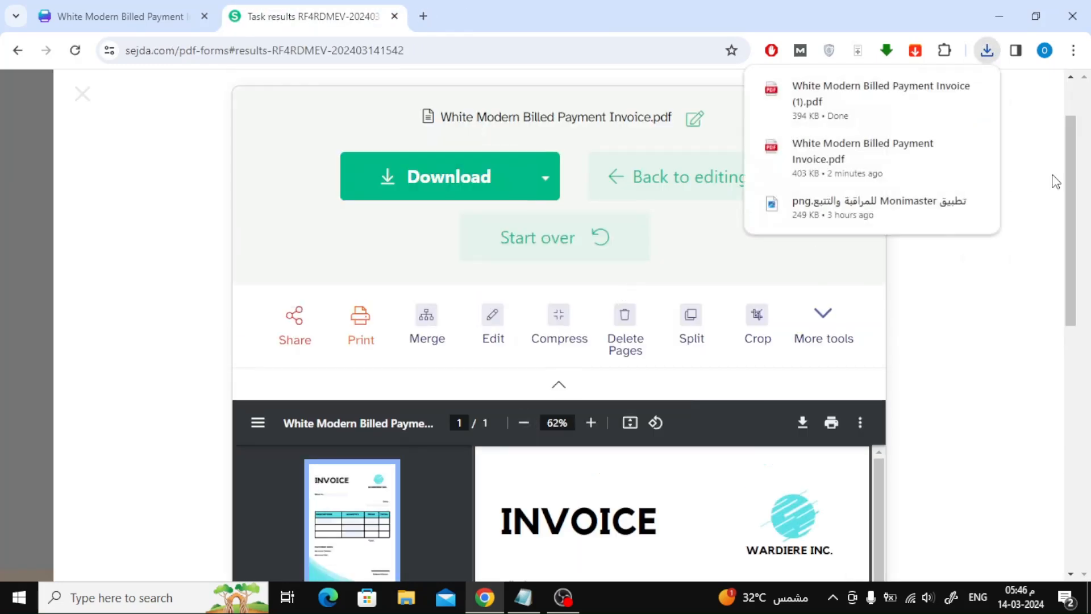
pyautogui.click(879, 94)
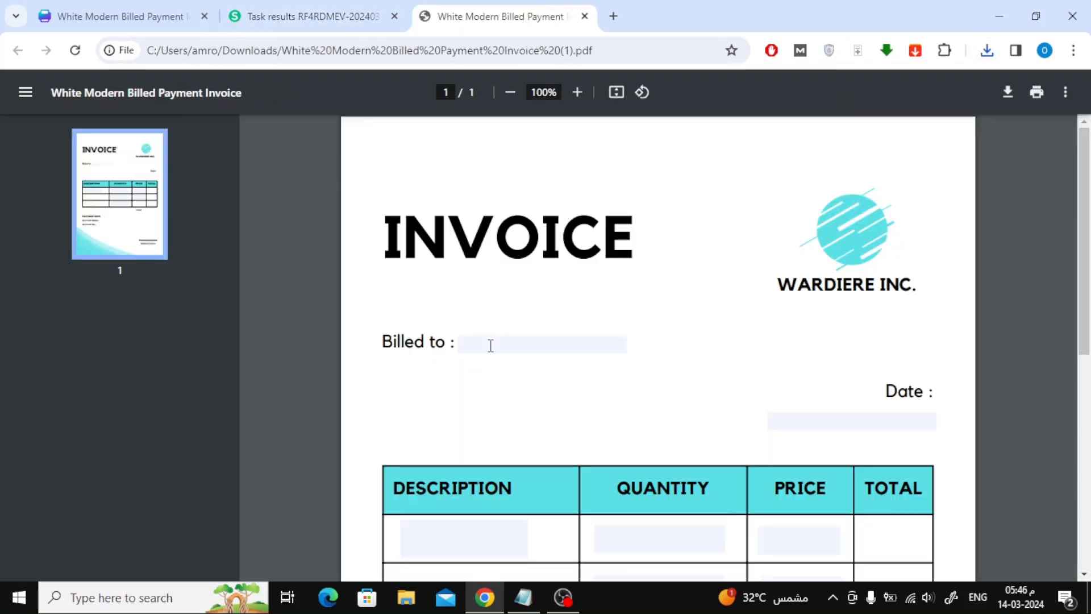
# Type 'Ahmed' into the Billed to field in Chrome's PDF viewer
pyautogui.click(487, 342)
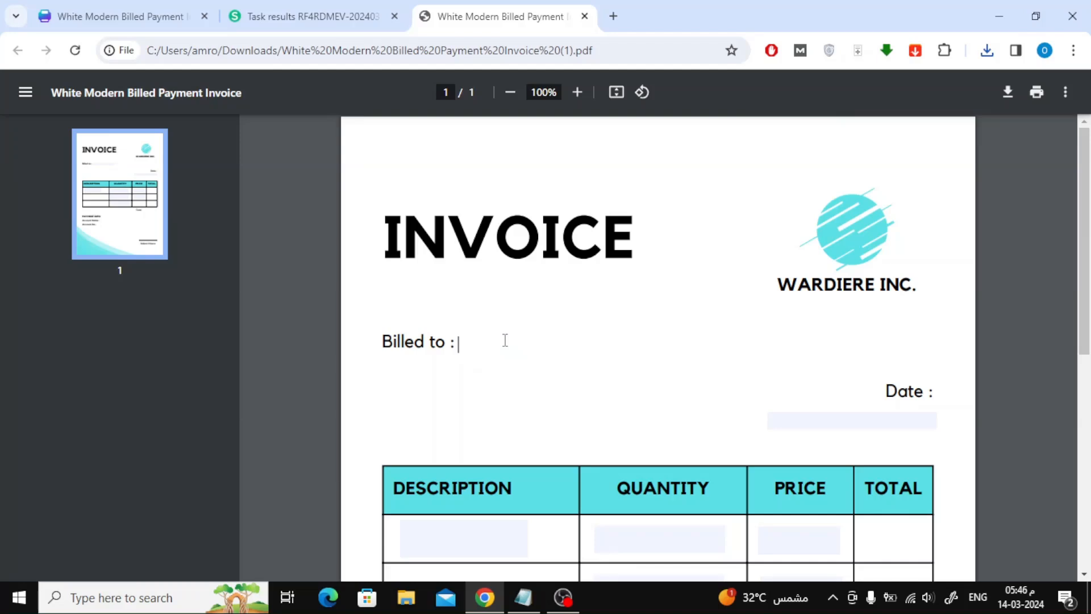
pyautogui.write('Ahmed')
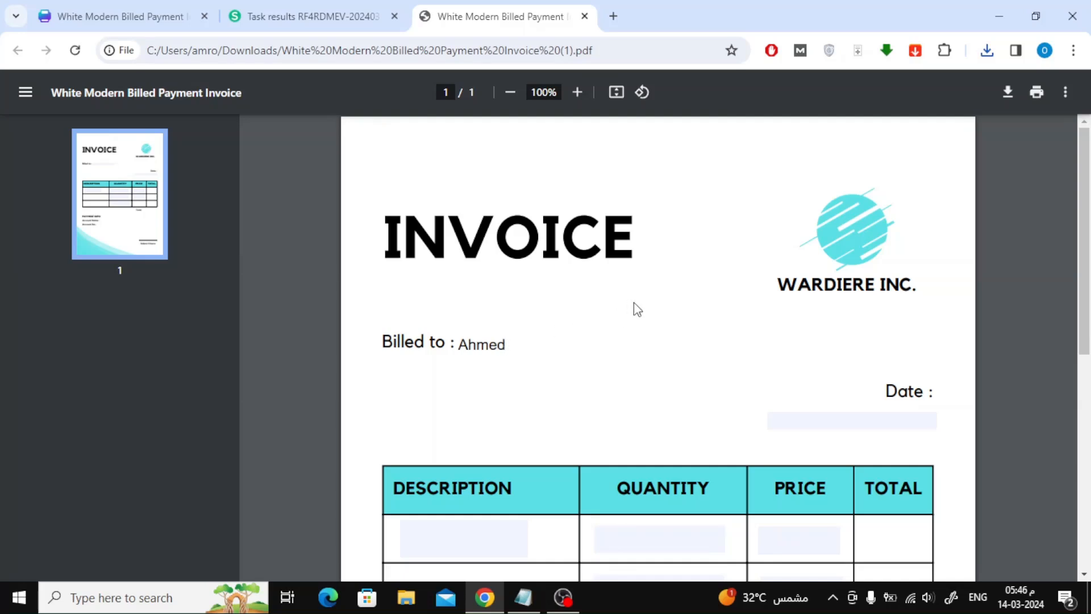
pyautogui.scroll(-3)
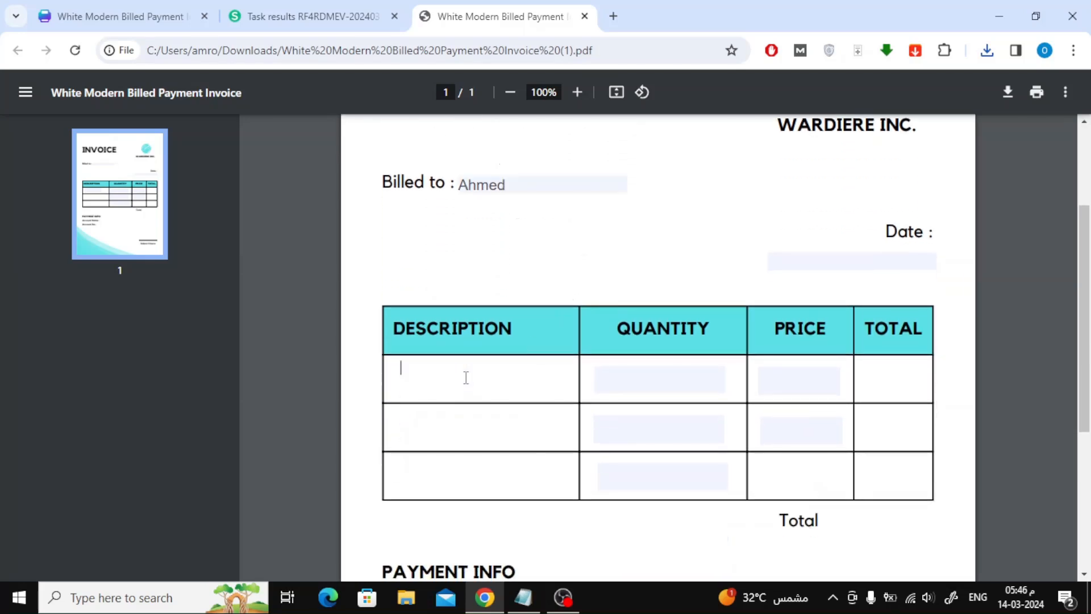